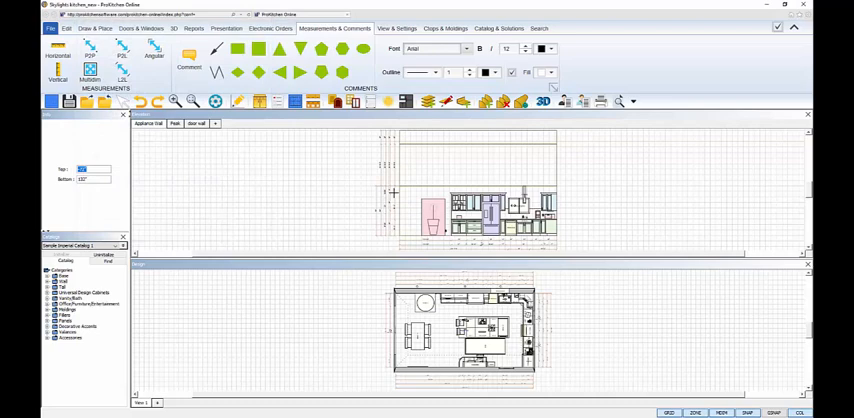
mouse_move(430, 163)
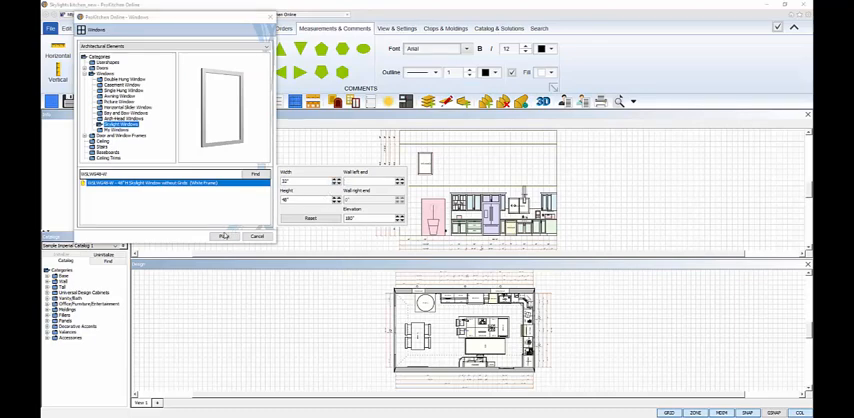
Step: Place the 48" skylight window high on the appliance wall above the cabinets
click(224, 236)
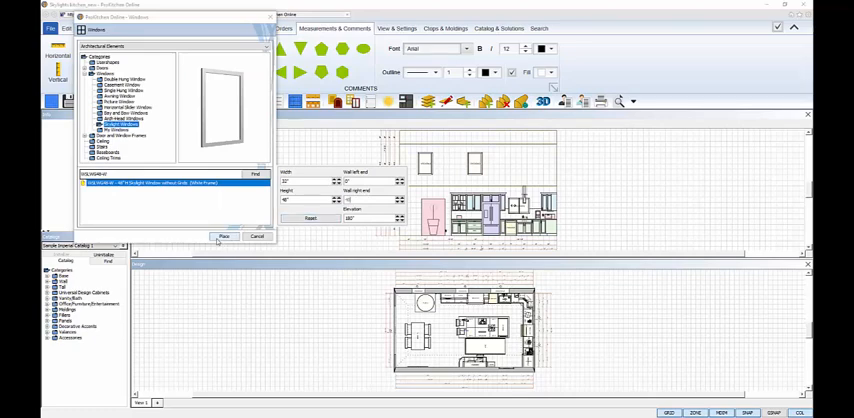
Step: Place the second skylight beside the first using the new wall-end measurements
click(224, 237)
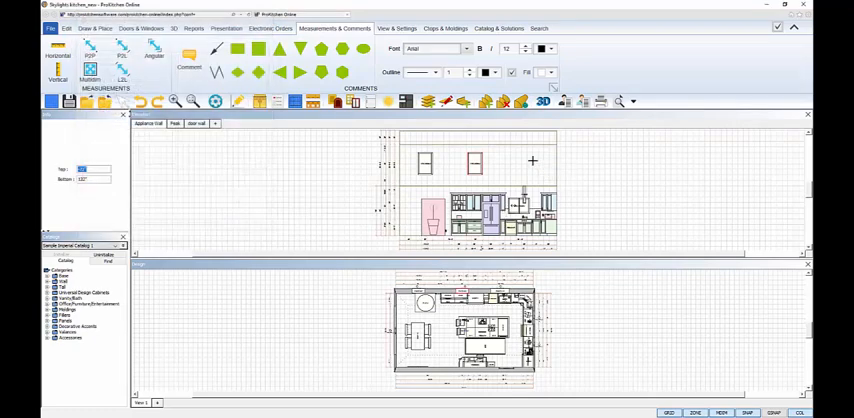